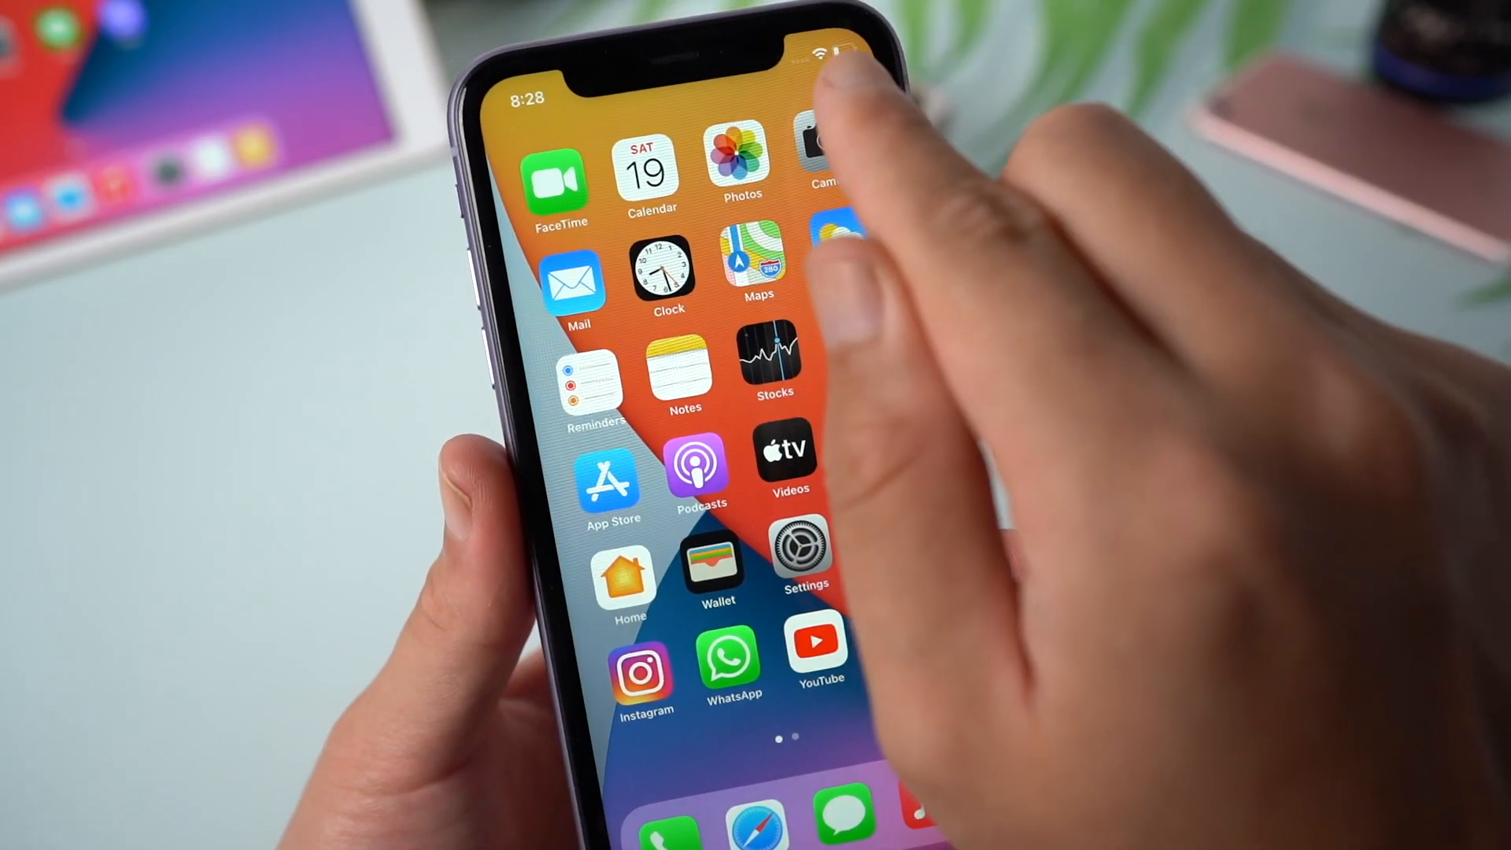
- Check the Camera app, confirming the viewfinder stays black when taking a photo
{"action": "left_click", "coordinate": [818, 154]}
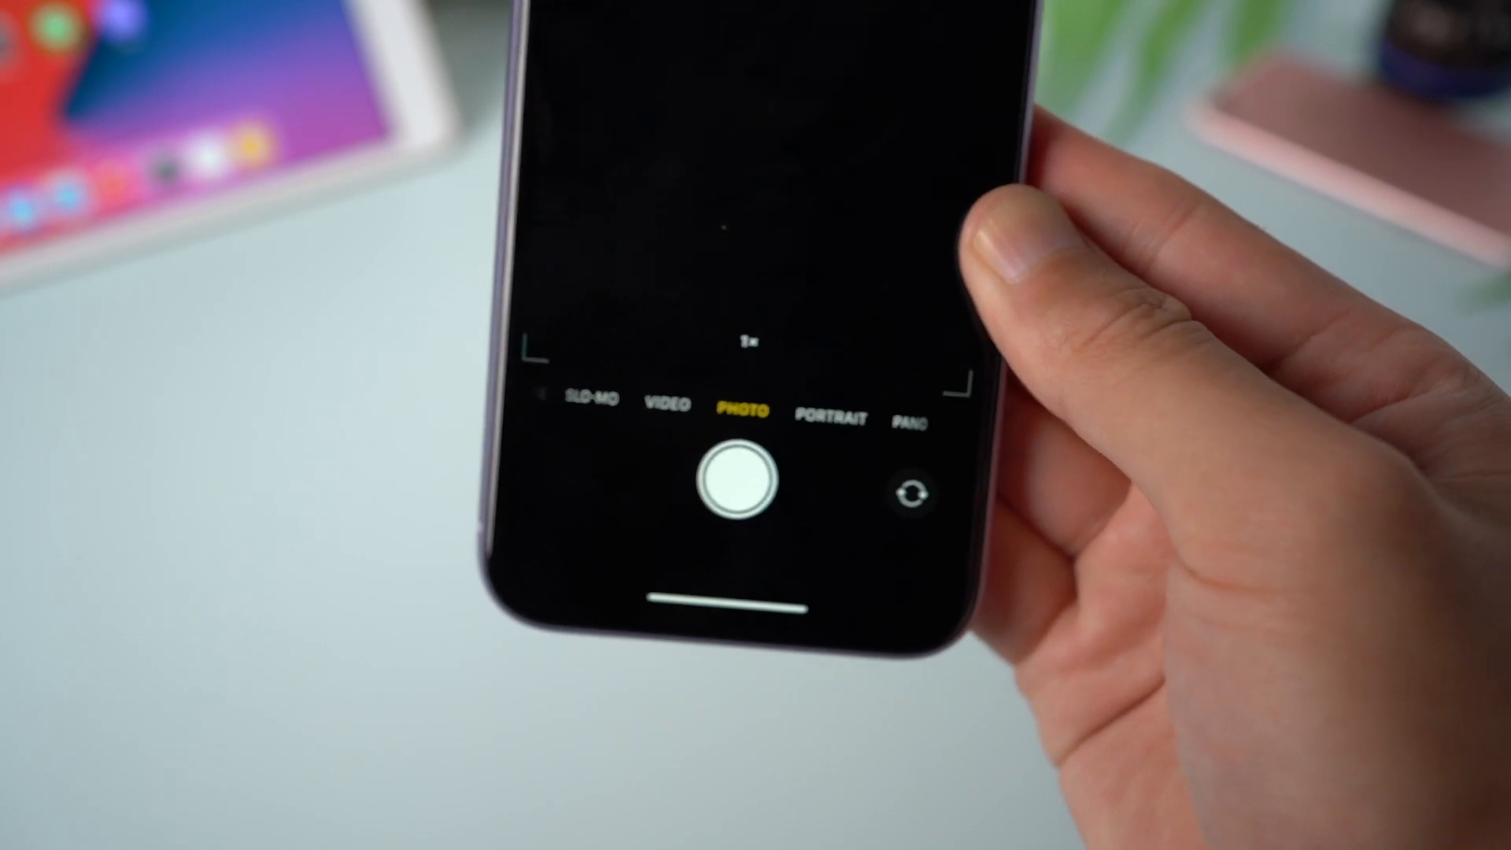
{"action": "left_click", "coordinate": [823, 418]}
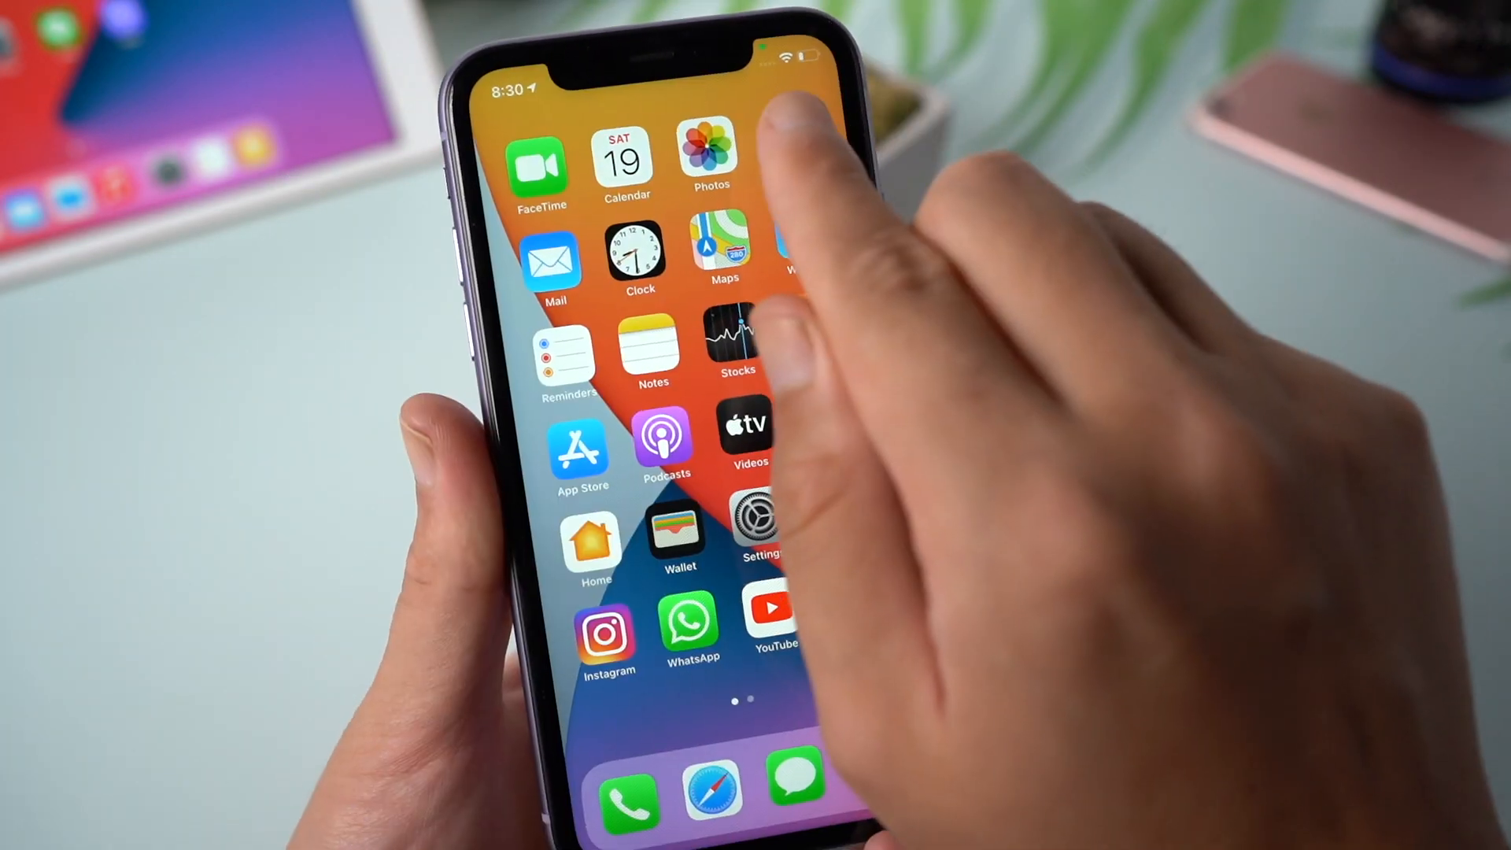
{"action": "scroll", "scroll_direction": "left", "scroll_amount": 3}
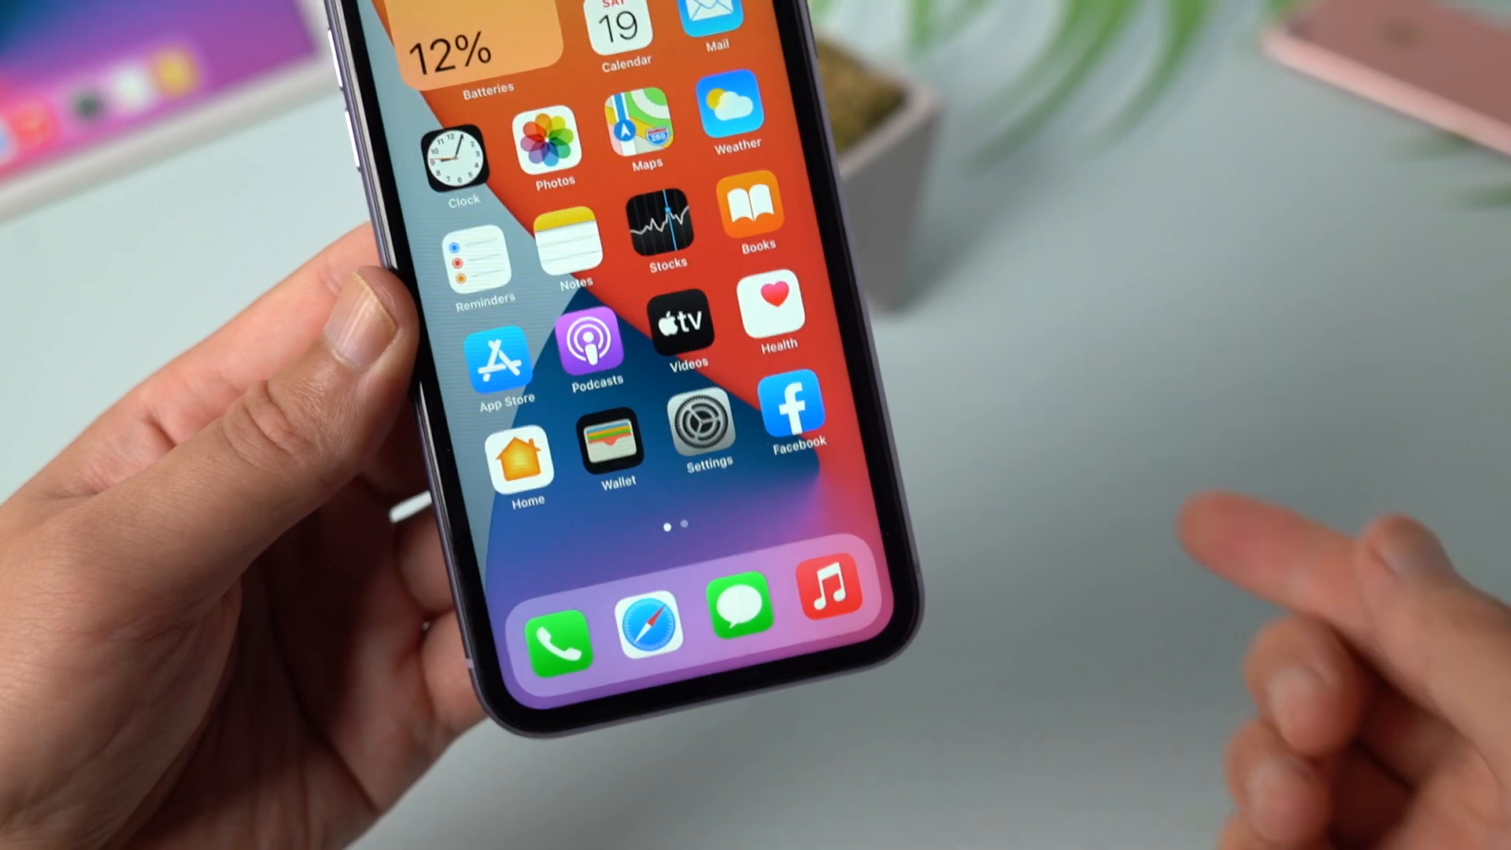
- Reset All Settings from General > Reset, accepting the Apple Pay card removal warning
{"action": "left_click", "coordinate": [705, 419]}
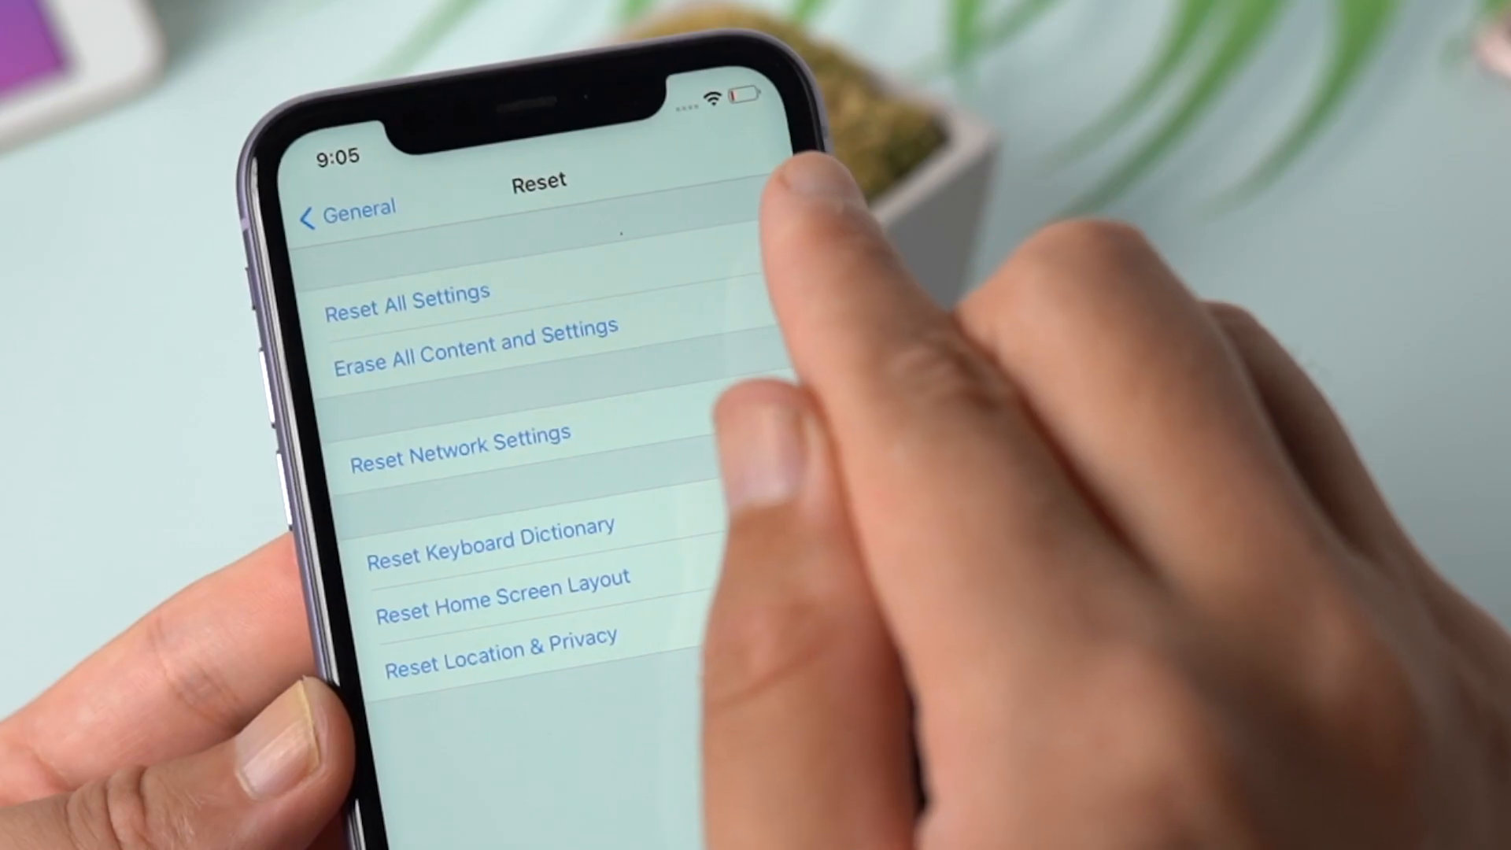
{"action": "left_click", "coordinate": [406, 293]}
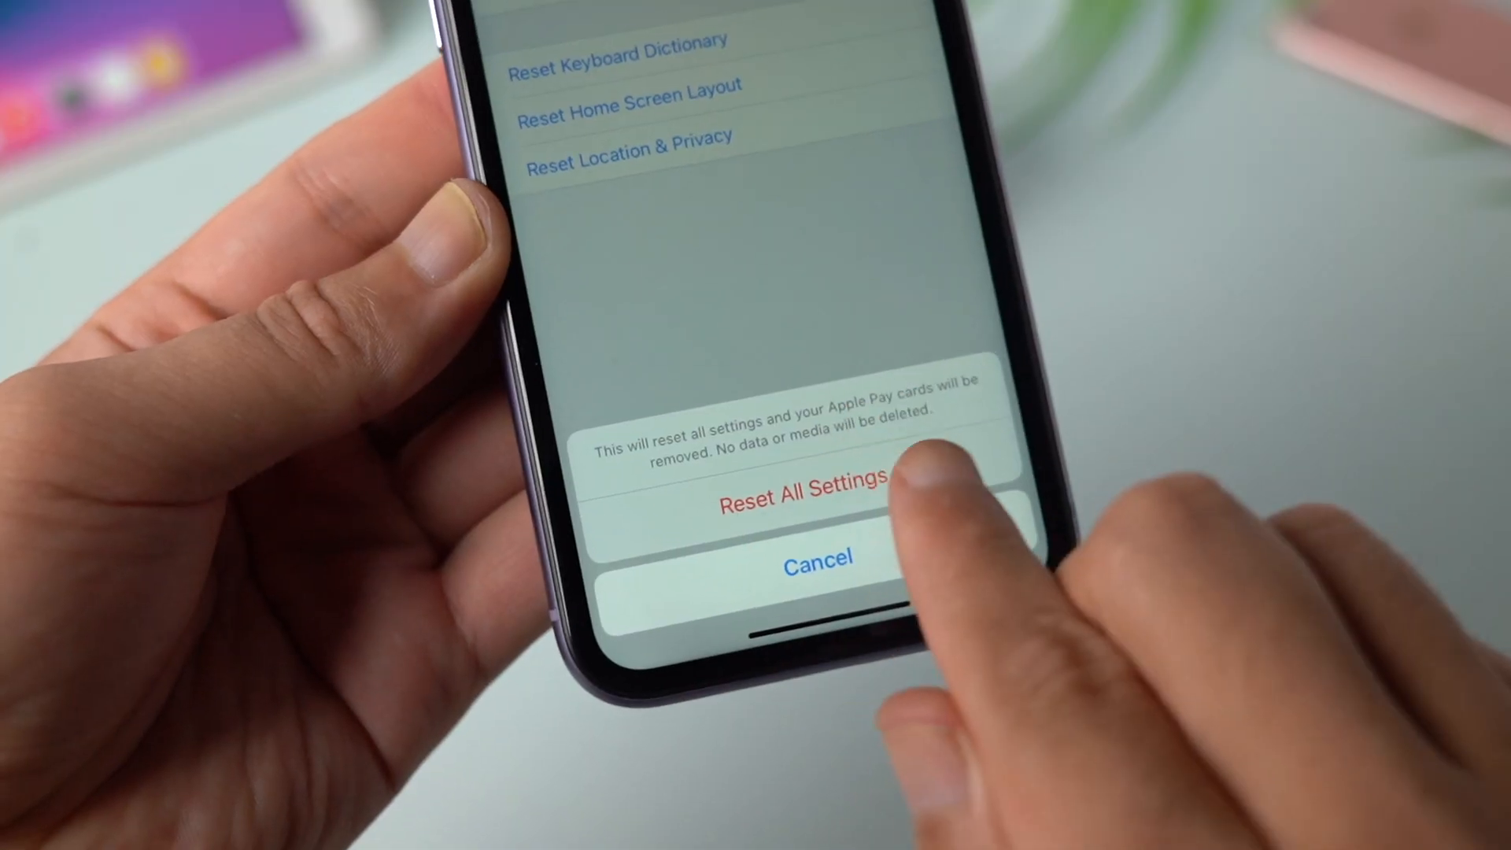
{"action": "left_click", "coordinate": [804, 480]}
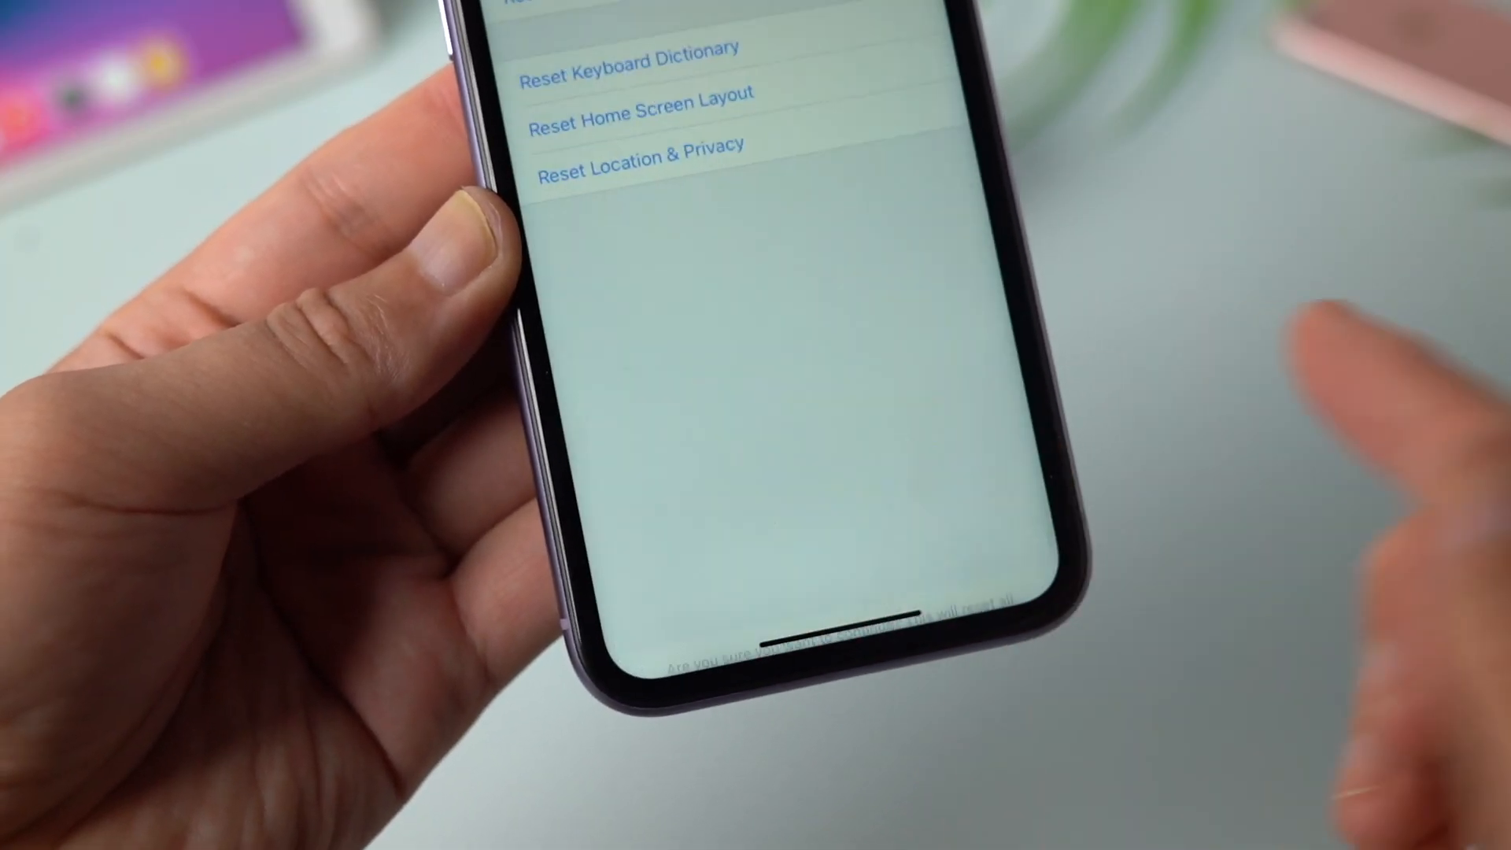